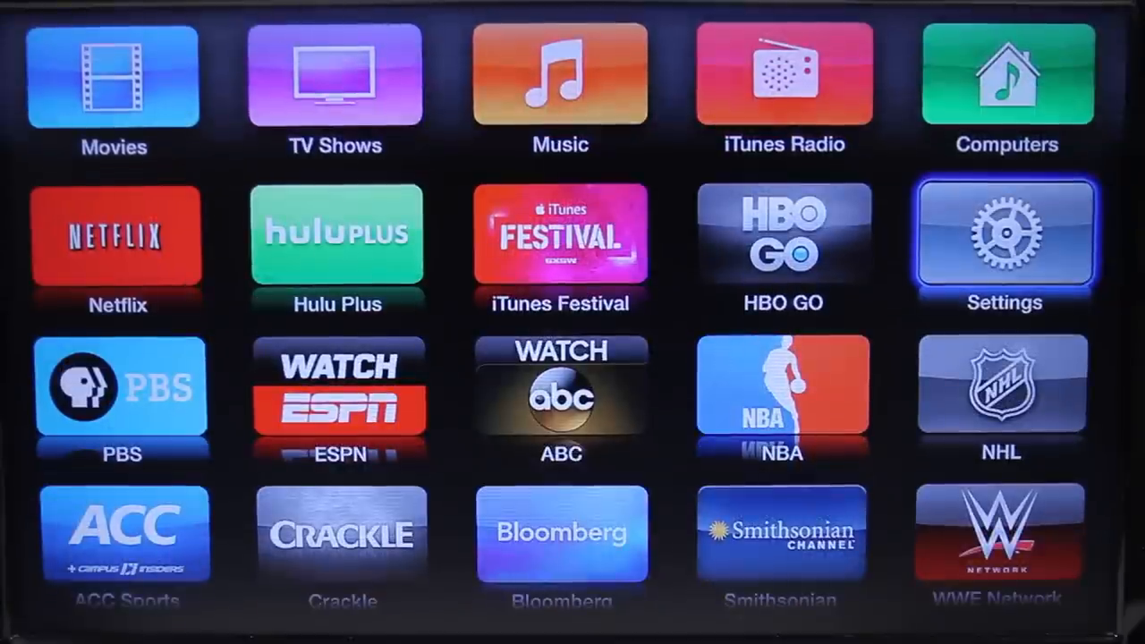
Browse the Roku Settings entries: Screensaver, Remote pairing and Time zone & clock
{"action": "left_click", "coordinate": [1006, 234]}
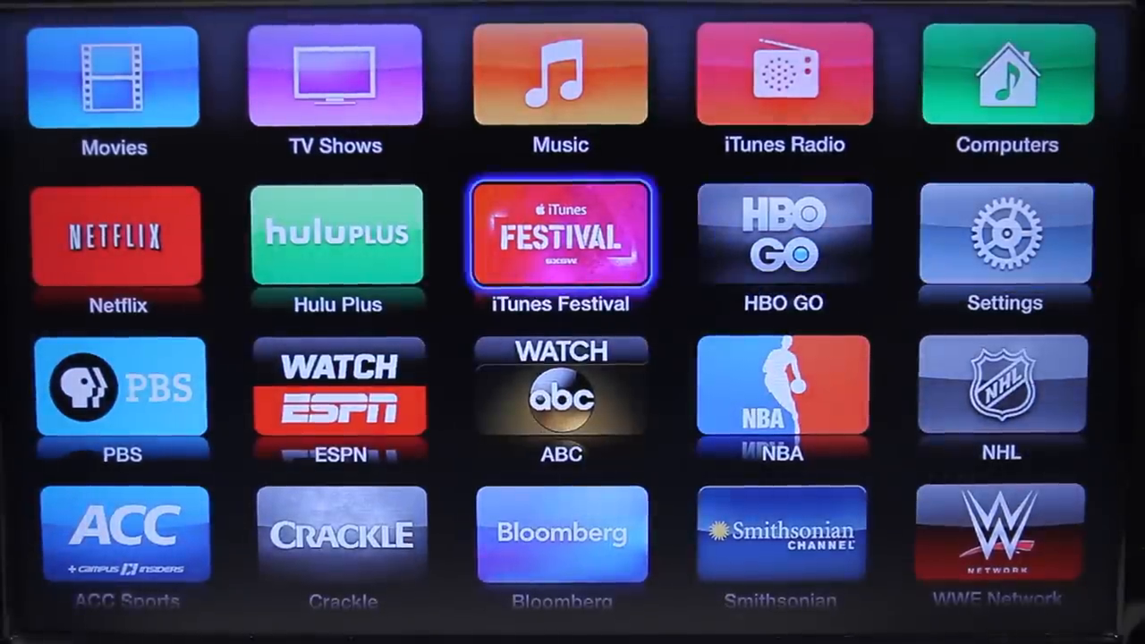
{"action": "scroll", "scroll_direction": "down", "scroll_amount": 3}
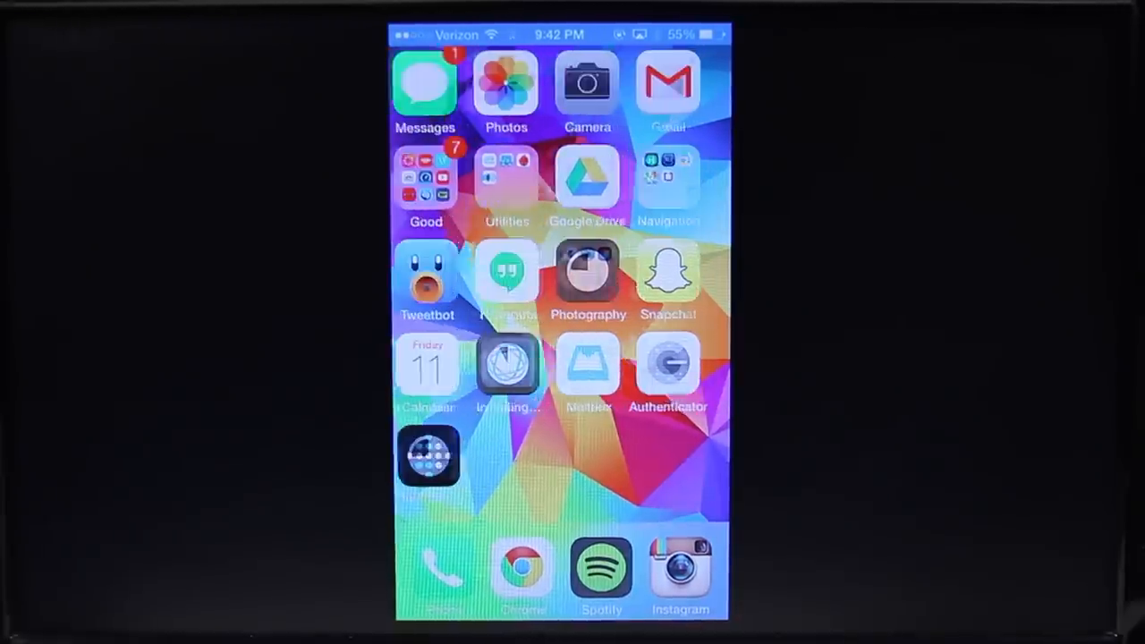
{"action": "left_click_drag", "start_coordinate": [562, 627], "coordinate": [562, 421]}
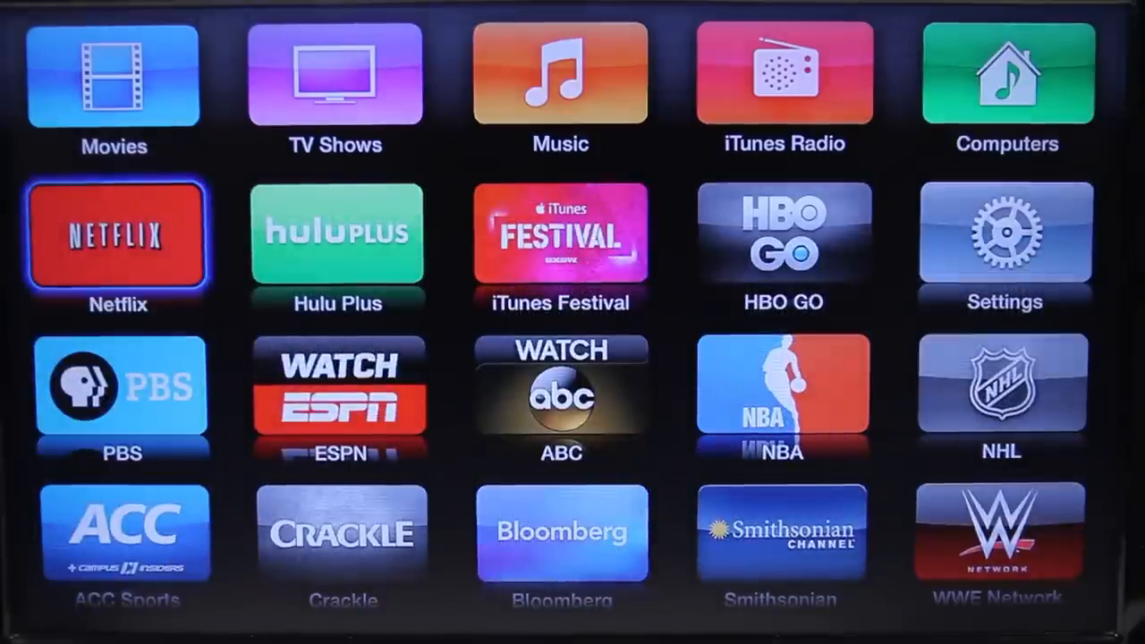
{"action": "scroll", "scroll_direction": "down", "scroll_amount": 3}
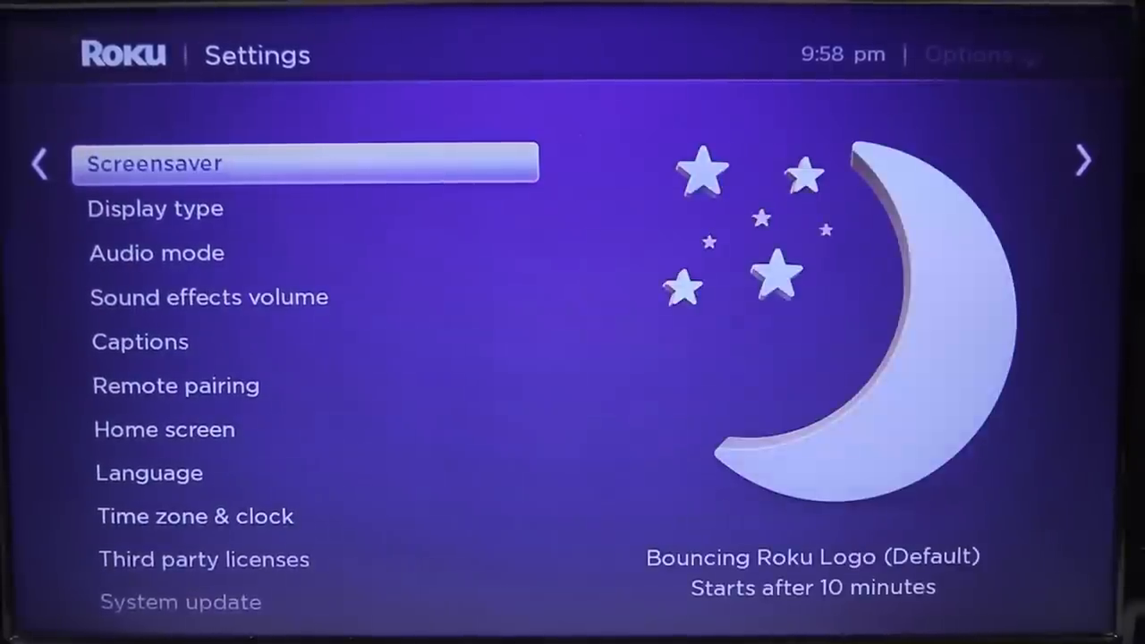
Launch Angry Birds Space from the channel list to its how-to-play screen
{"action": "scroll", "scroll_direction": "down", "scroll_amount": 3}
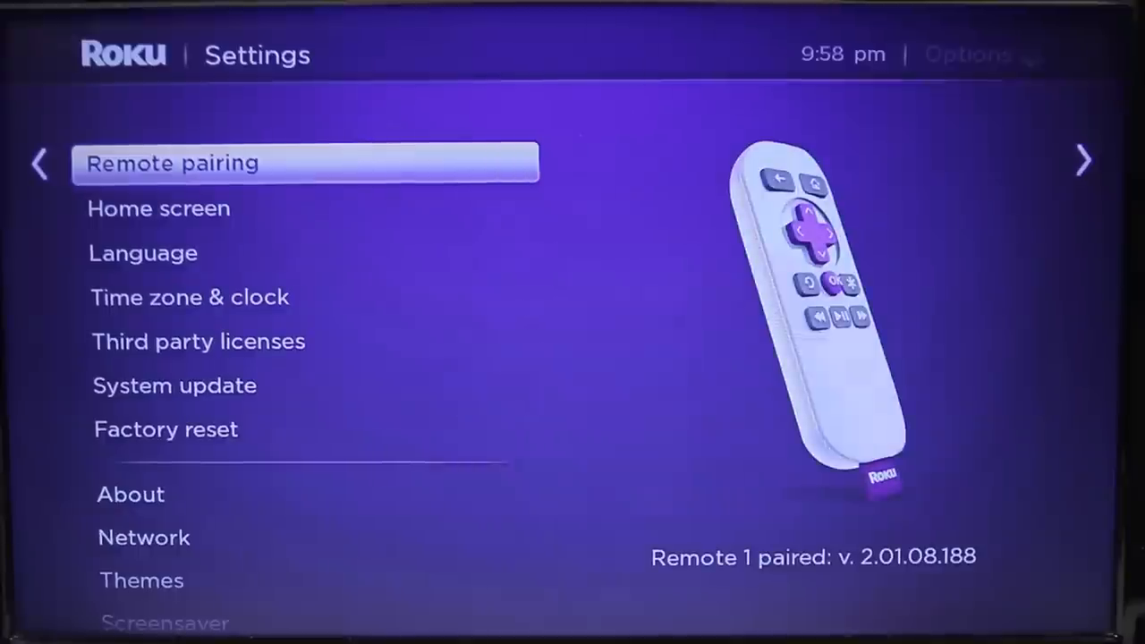
{"action": "key", "text": "down"}
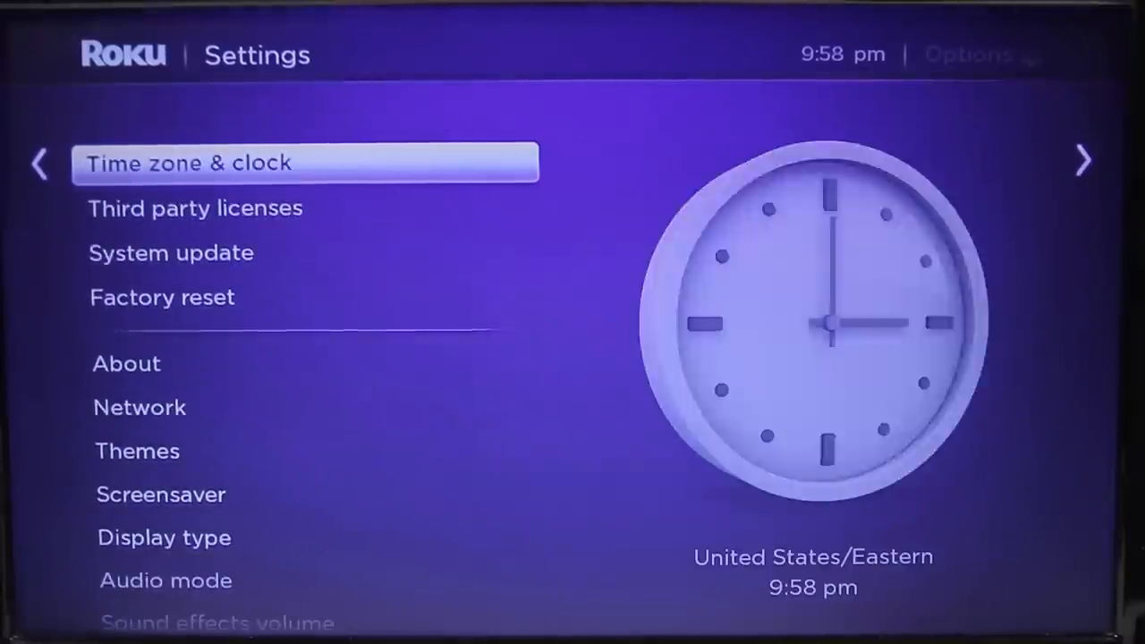
{"action": "scroll", "scroll_direction": "down", "scroll_amount": 3}
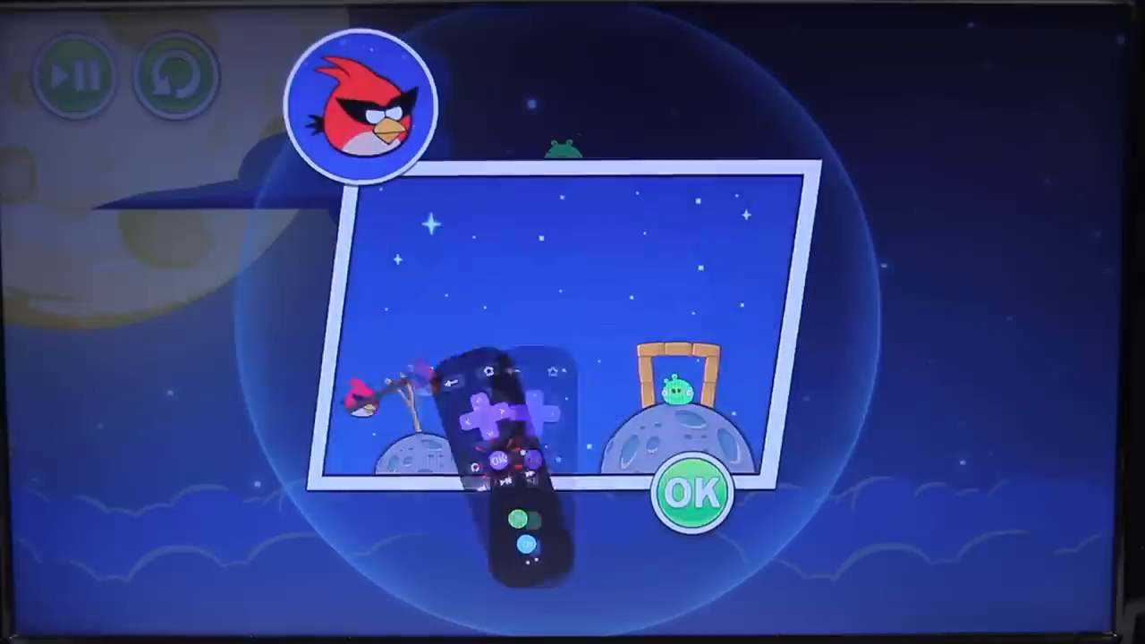
{"action": "left_click", "coordinate": [694, 496]}
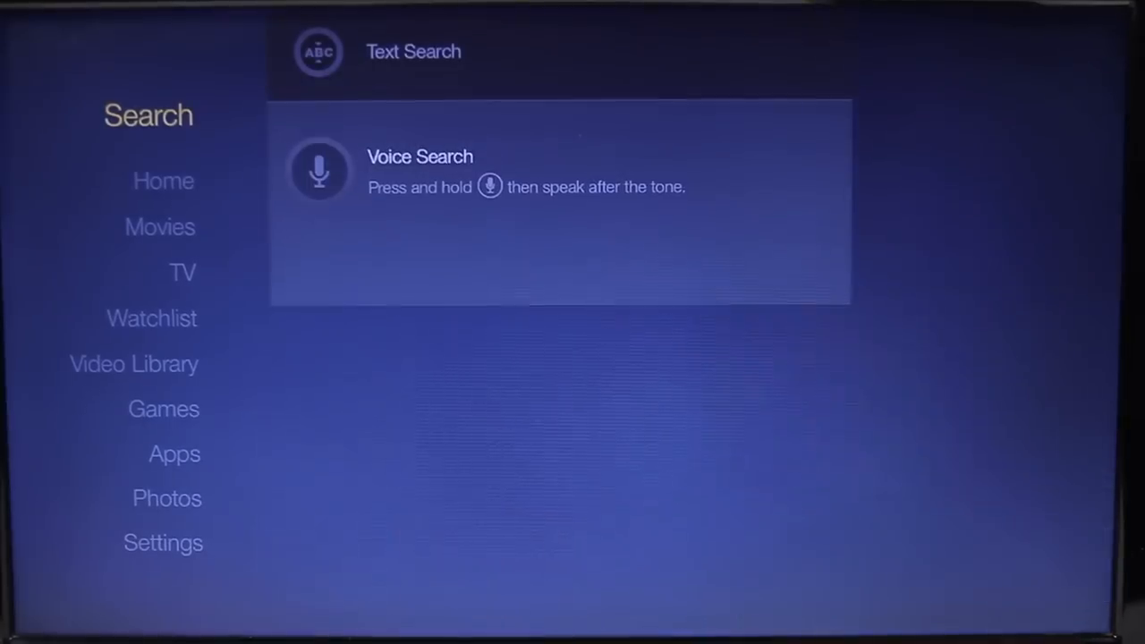
Move from Search down to Movies on the Fire TV sidebar to show the Prime movie rows
{"action": "left_click", "coordinate": [159, 226]}
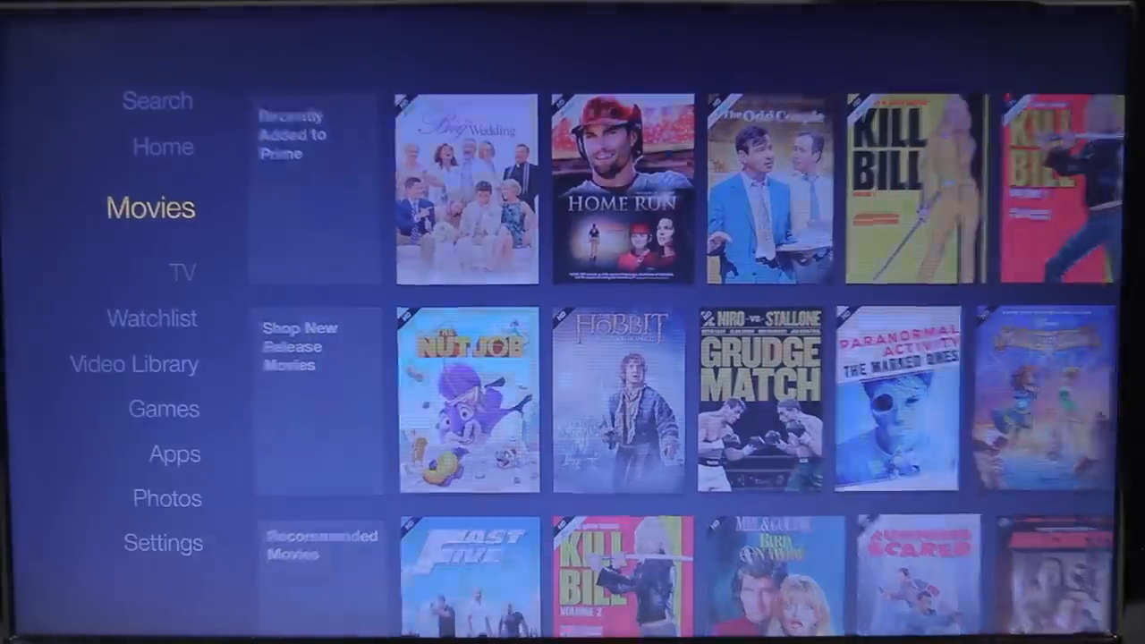
{"action": "left_click", "coordinate": [154, 318]}
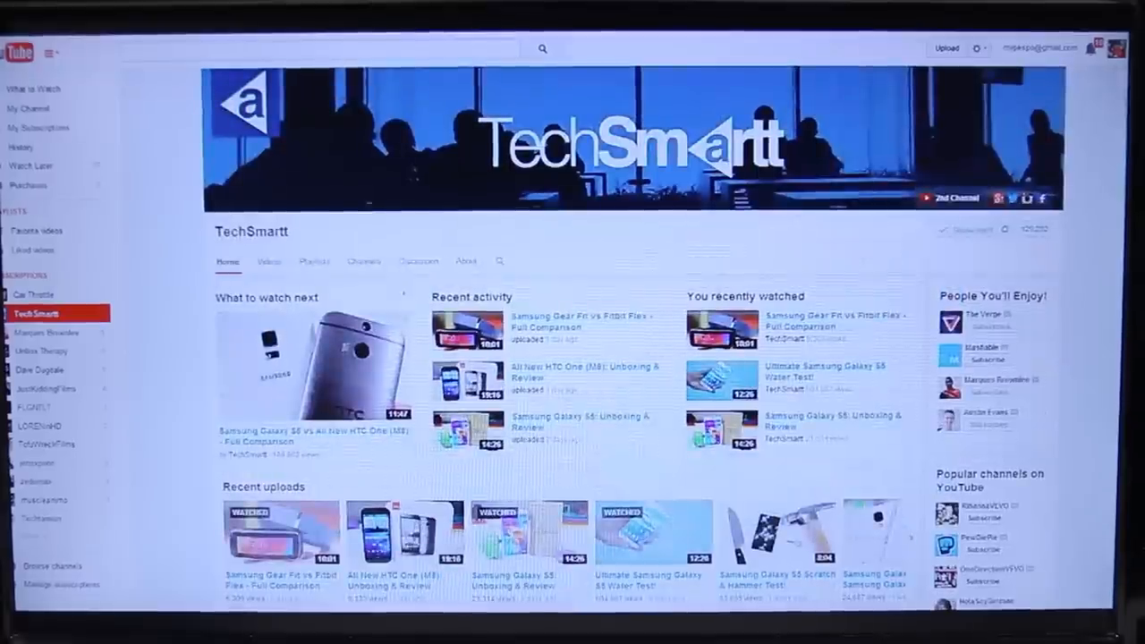
Scroll the cast TechSmartt channel page down past Recent uploads to the playlist rows
{"action": "scroll", "scroll_direction": "down", "scroll_amount": 3}
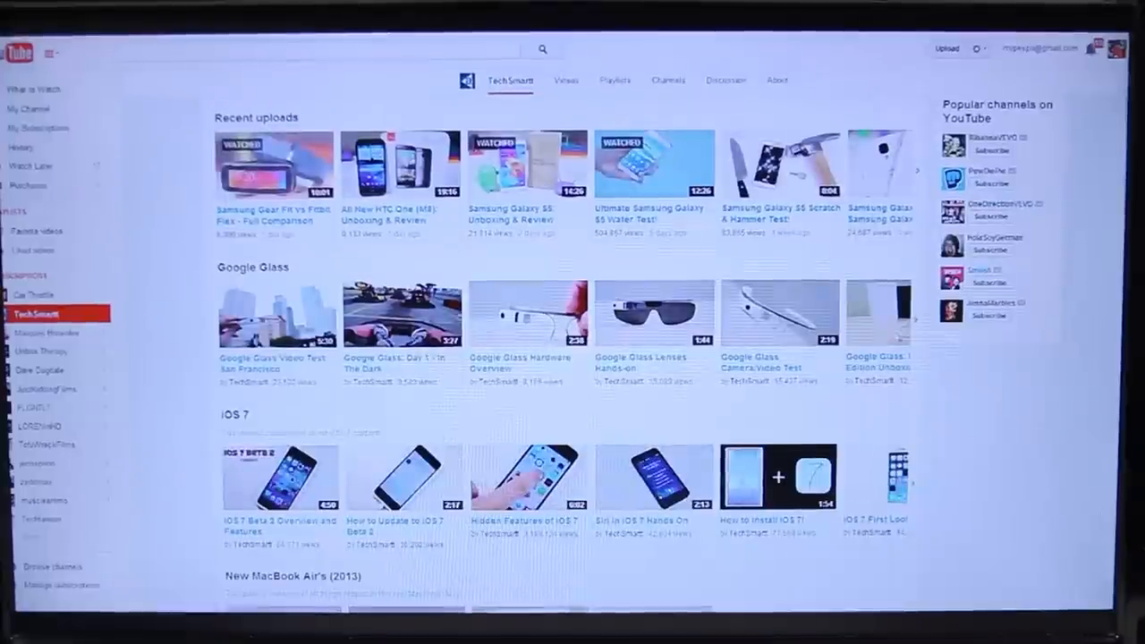